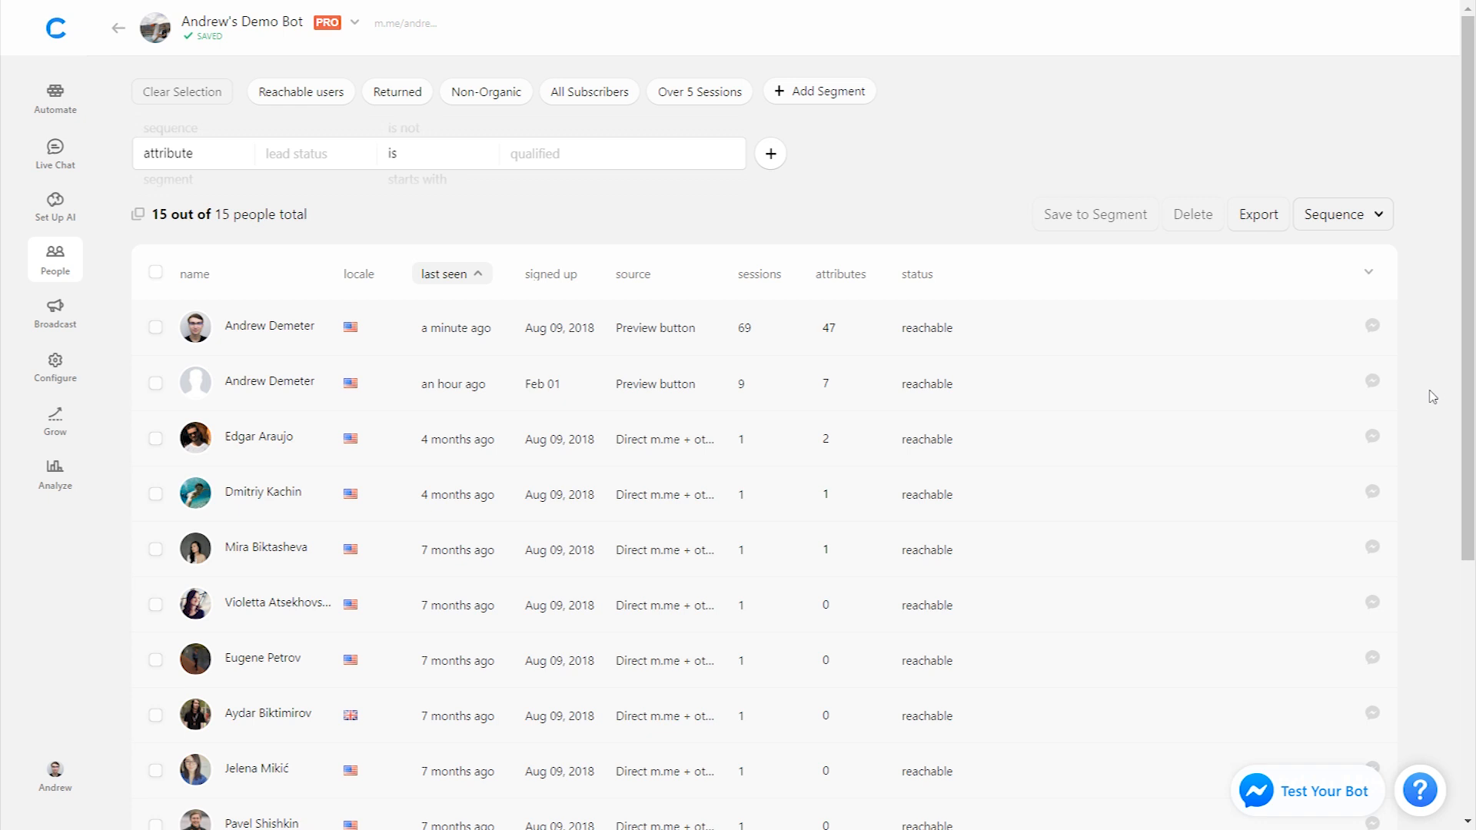
- Set the filter to sessions greater than 5, narrowing the list to 2 of 15 people
{"action": "scroll", "scroll_direction": "down", "scroll_amount": 3}
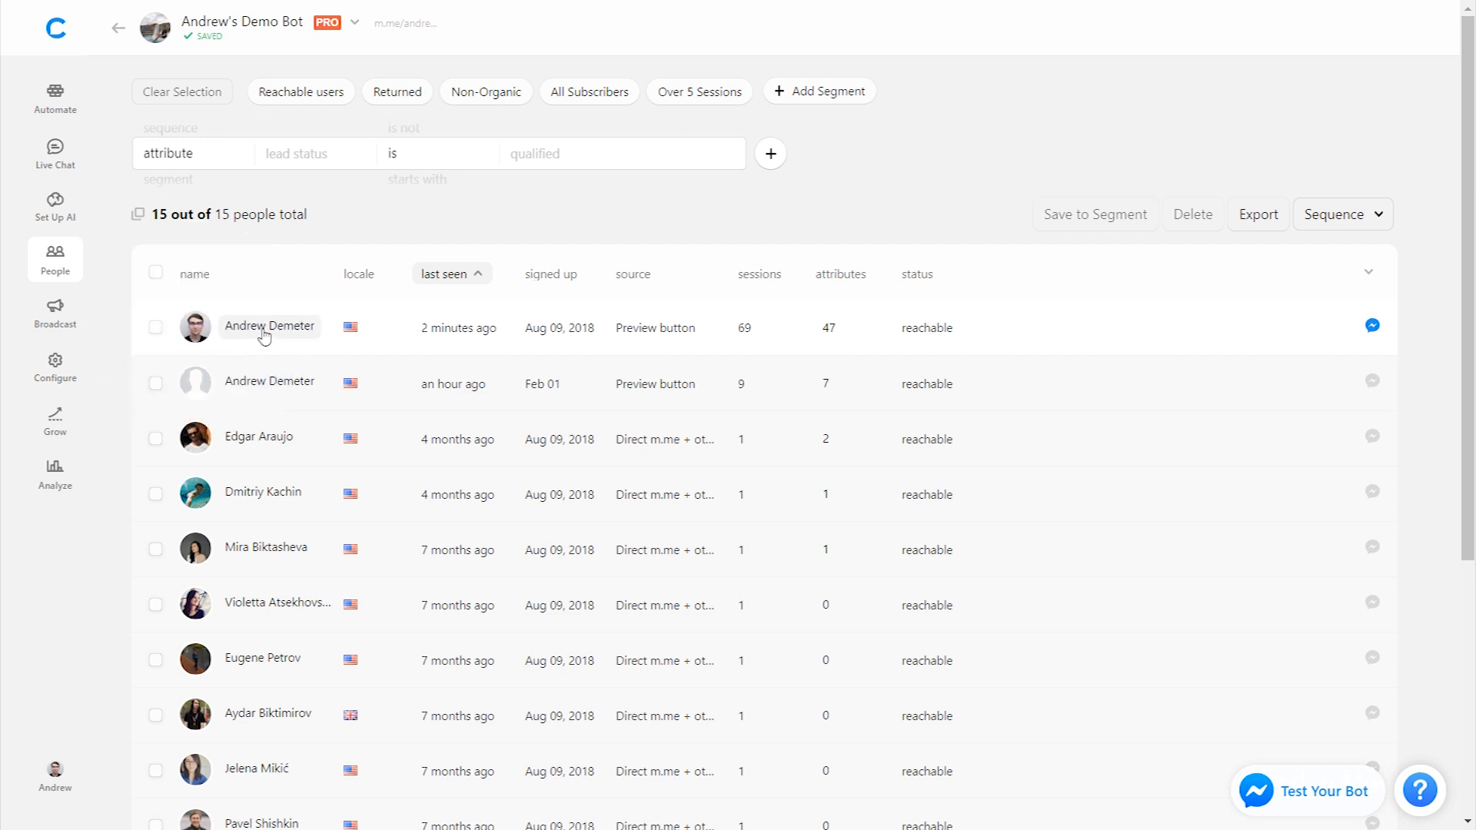
{"action": "left_click", "coordinate": [269, 326]}
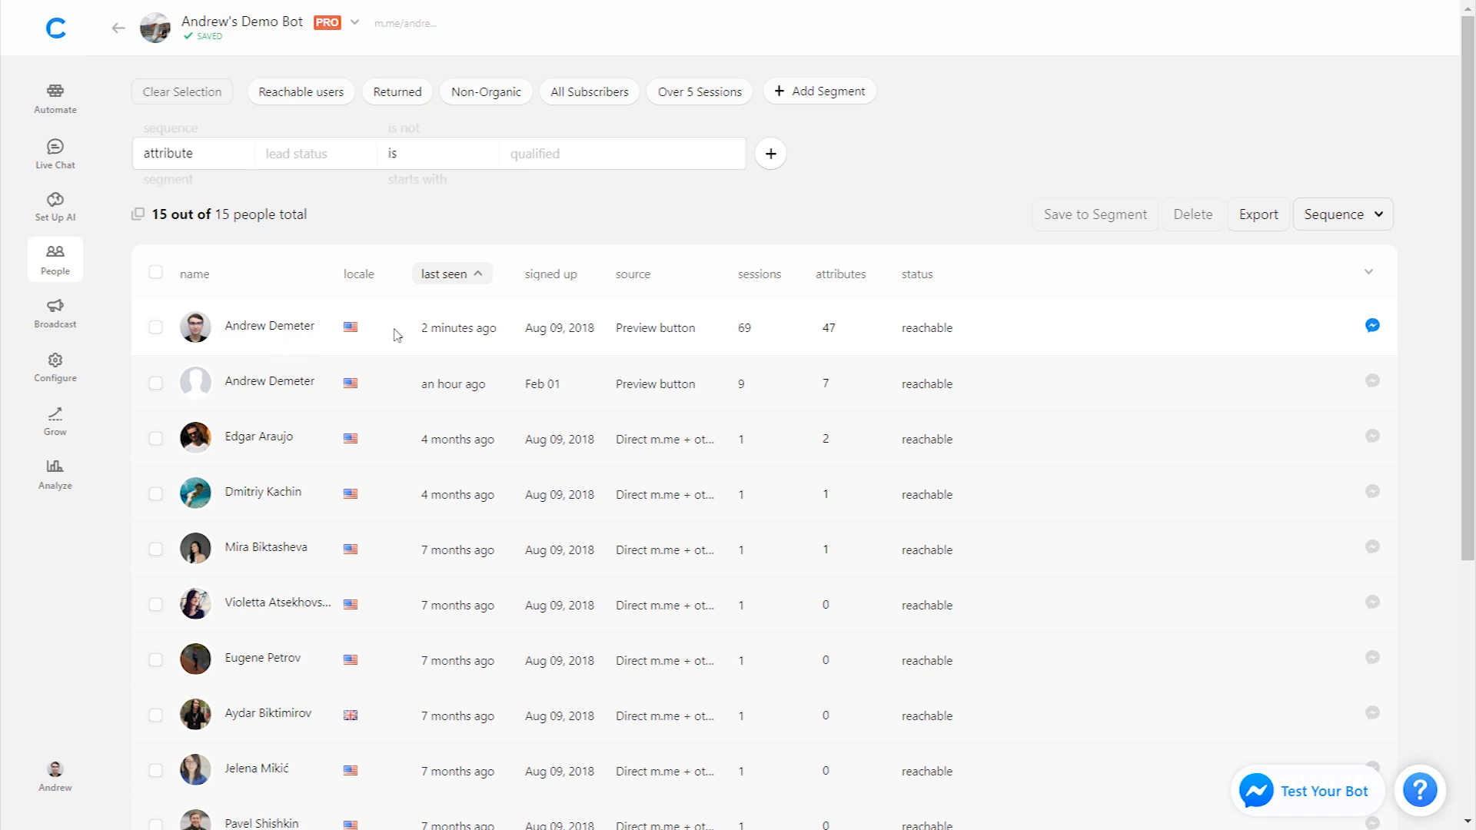
{"action": "mouse_move", "coordinate": [706, 332]}
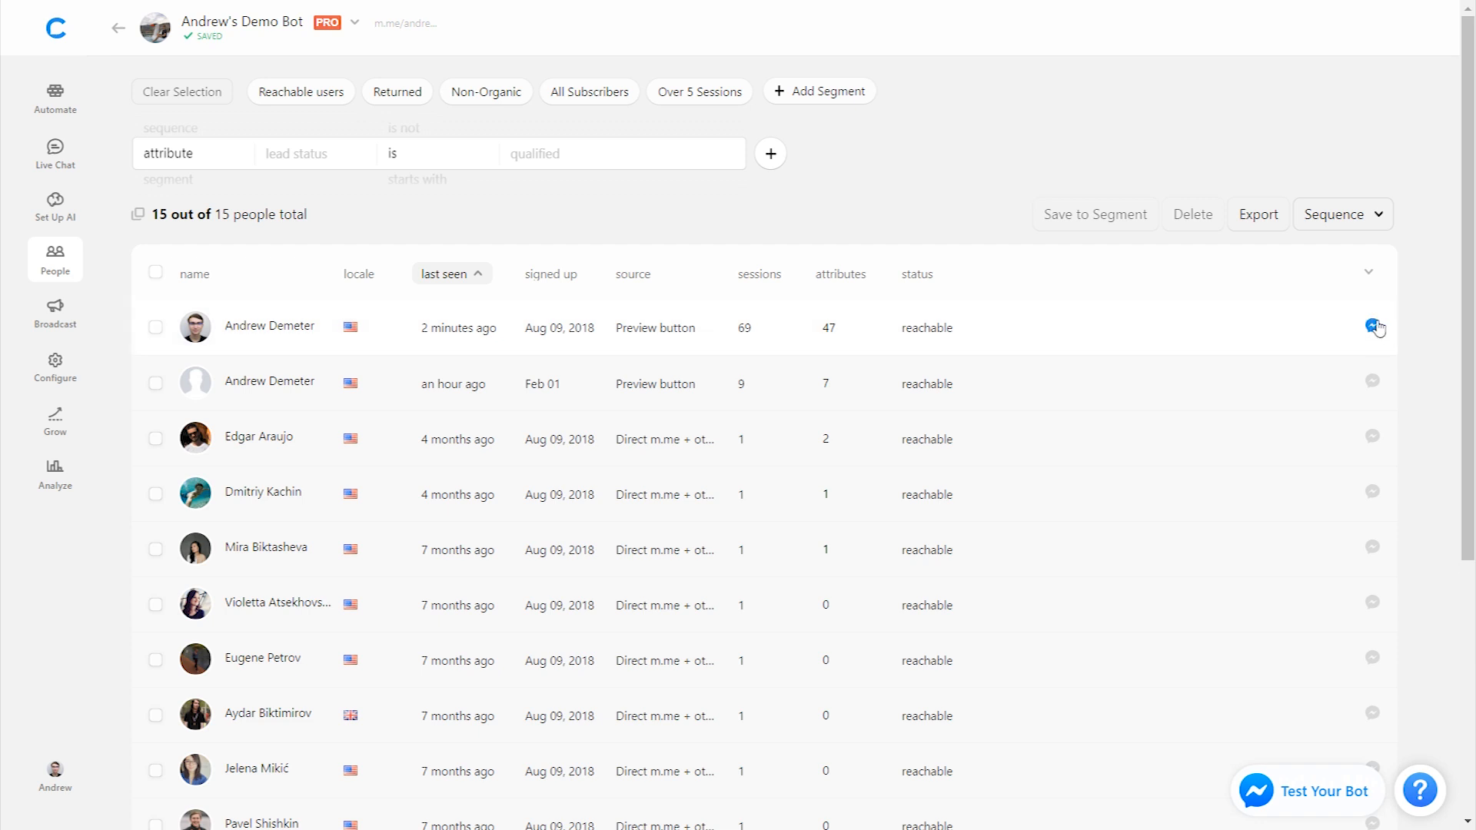
{"action": "mouse_move", "coordinate": [1417, 349]}
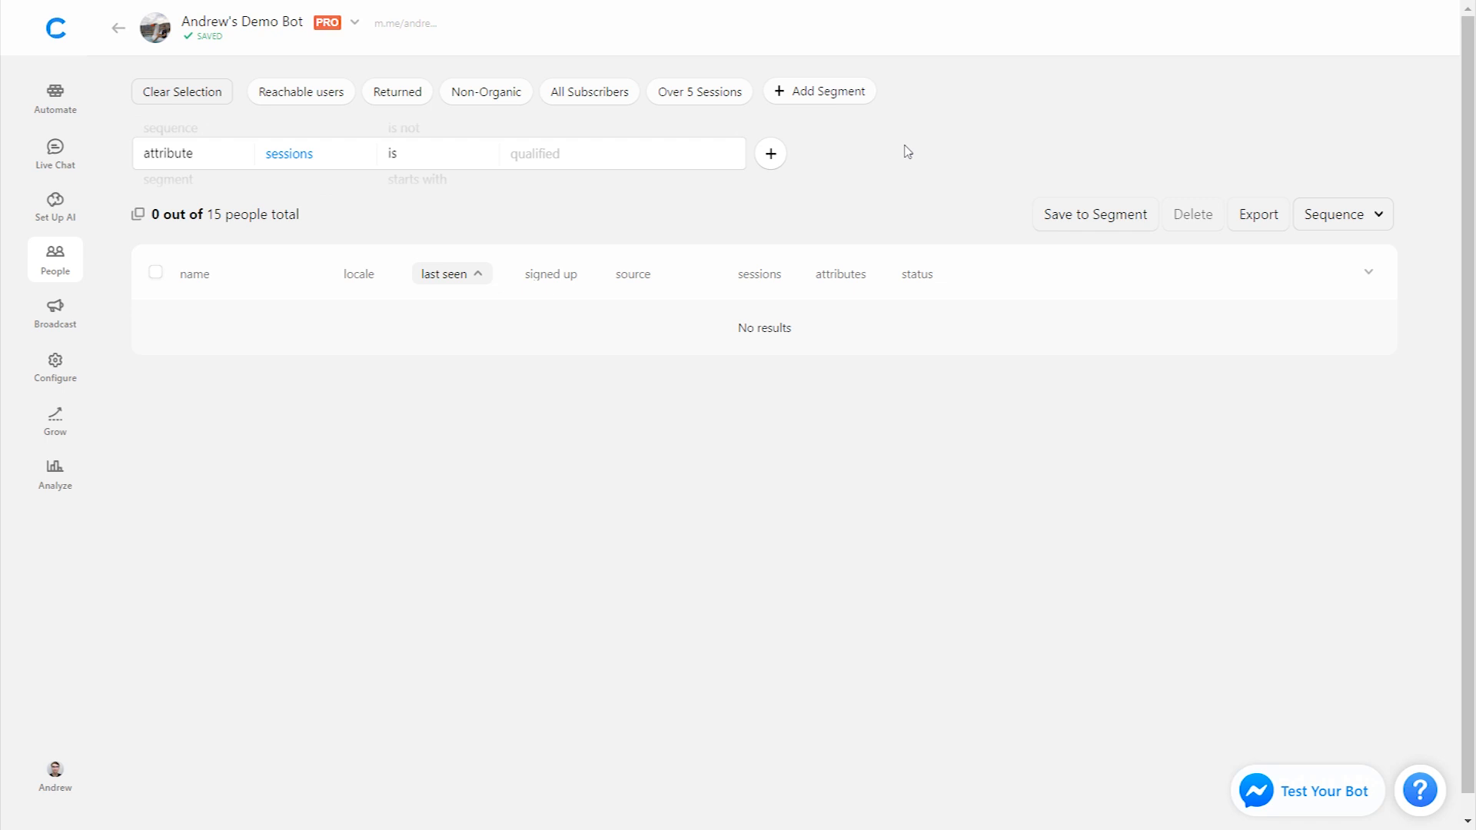
{"action": "mouse_move", "coordinate": [418, 157]}
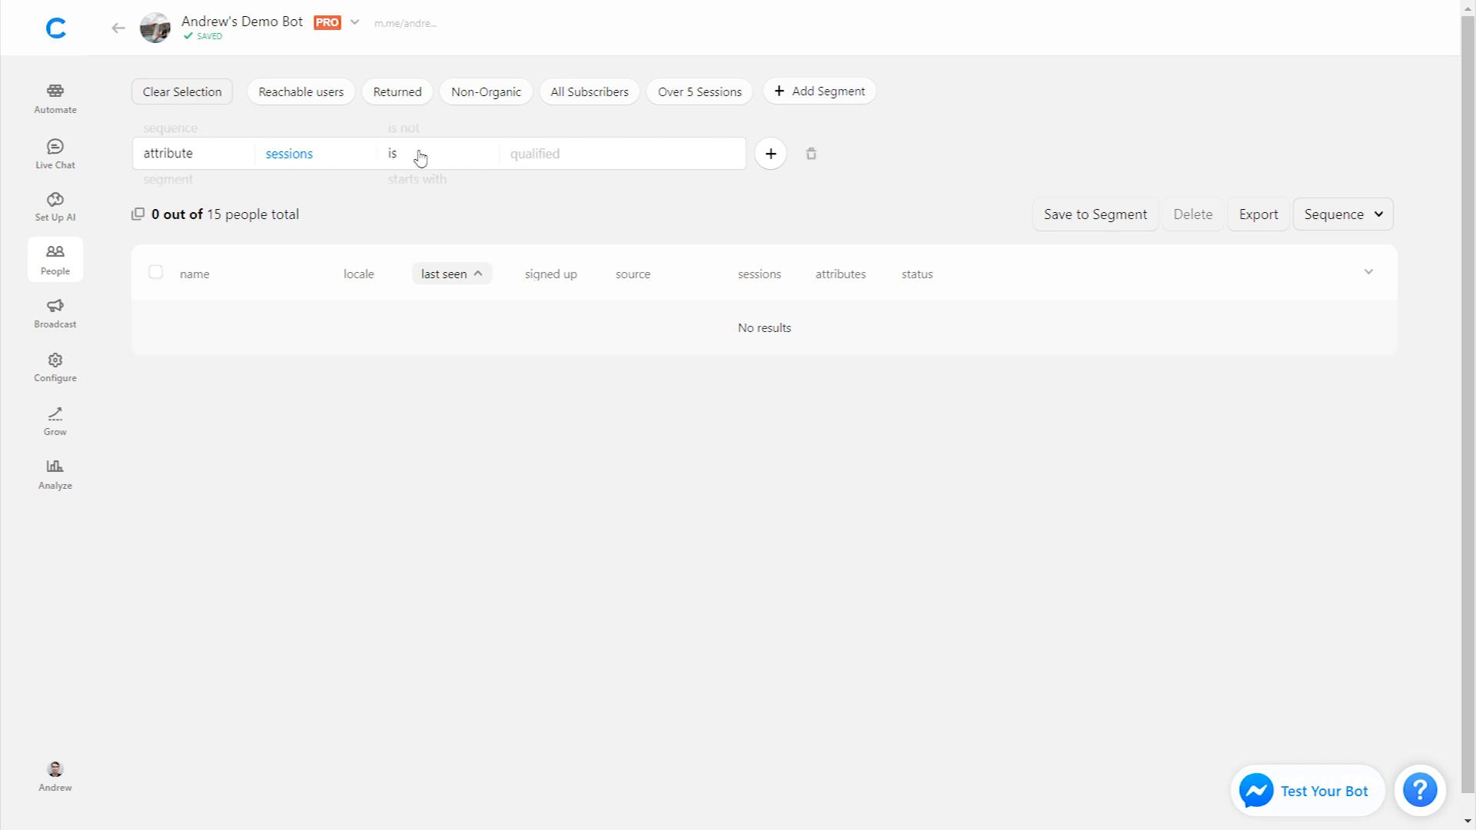
{"action": "type", "text": "5"}
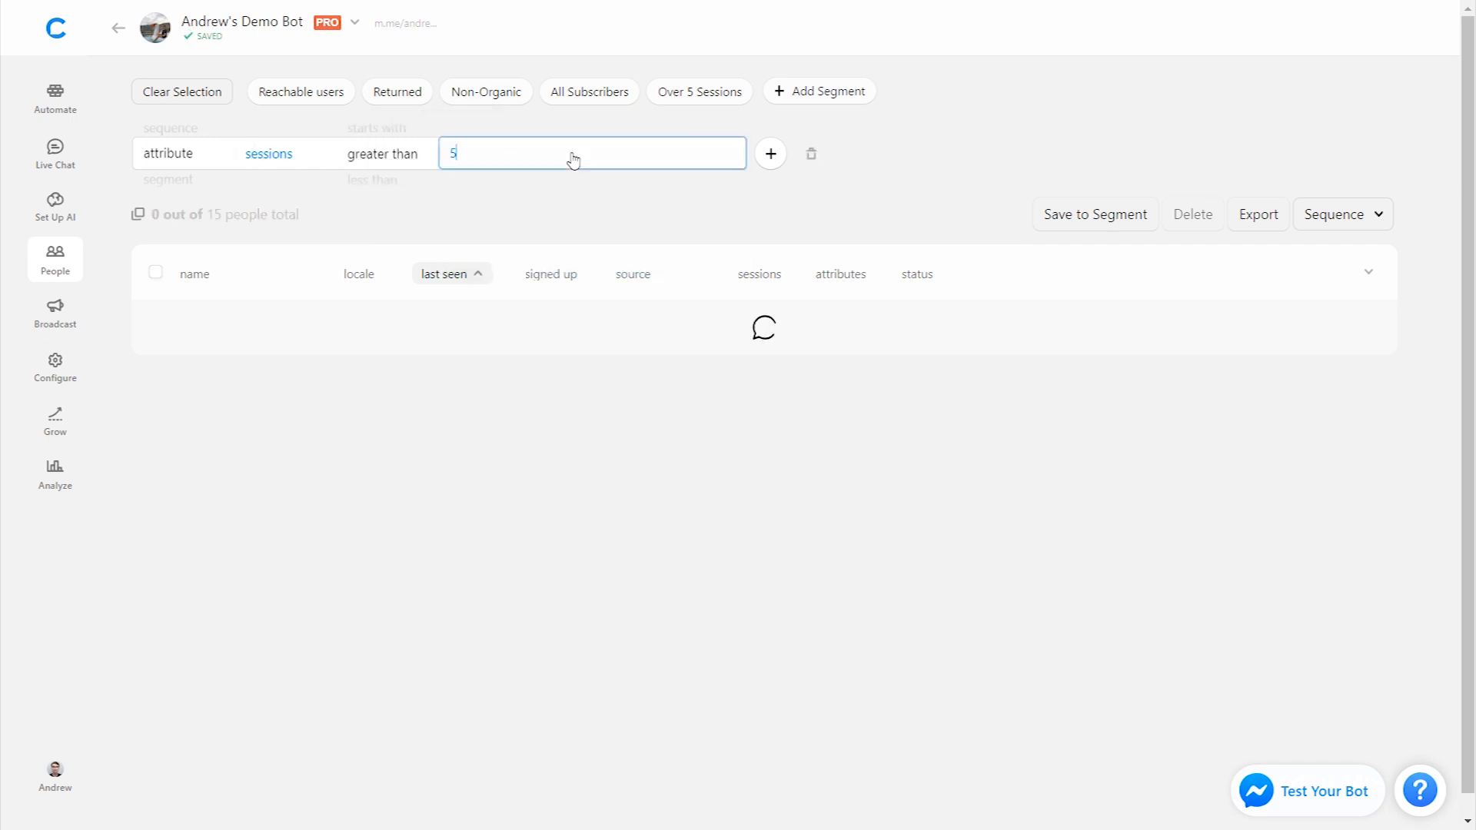
{"action": "type", "text": "5"}
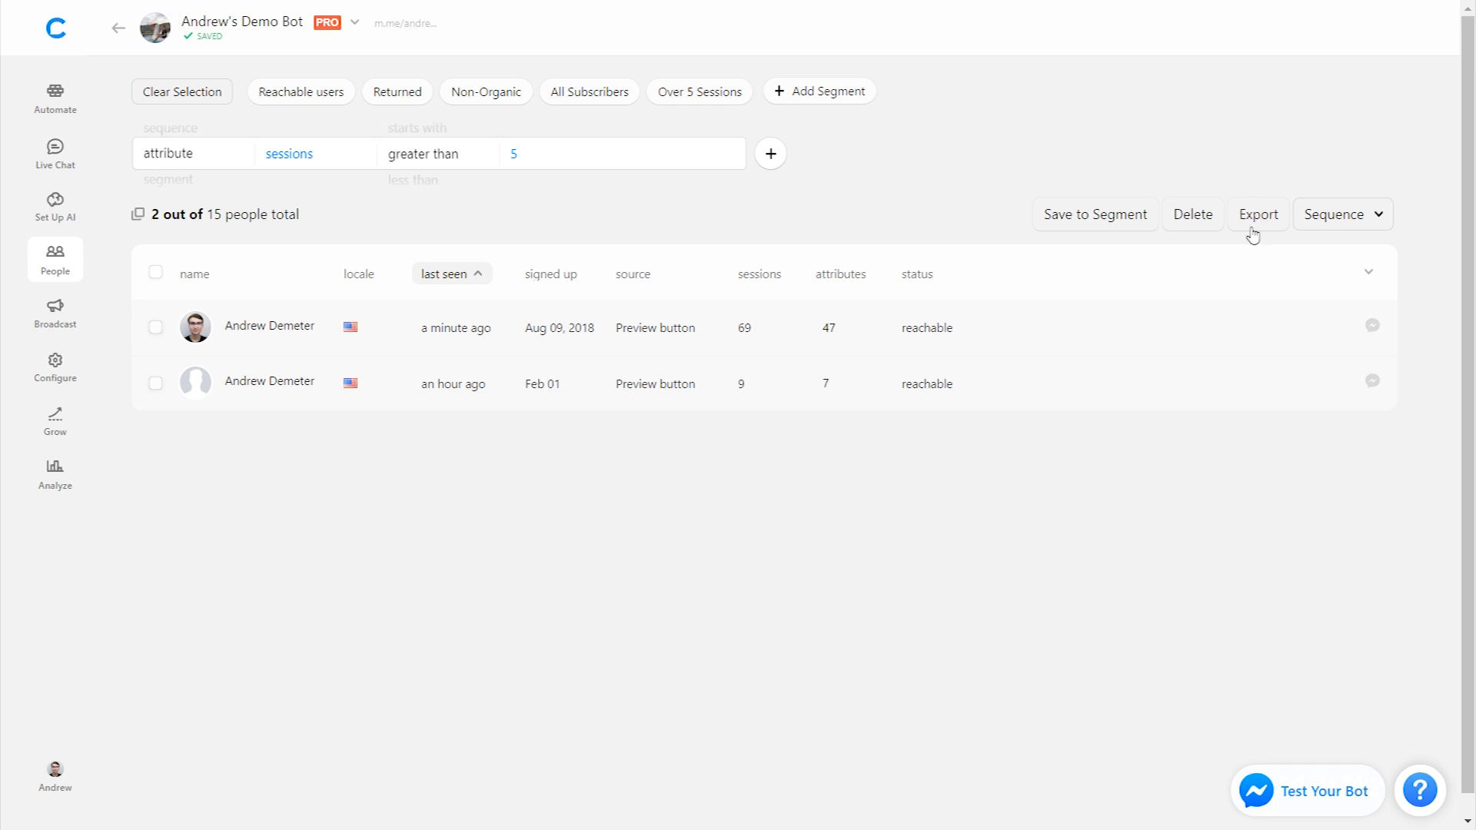
{"action": "mouse_move", "coordinate": [1278, 530]}
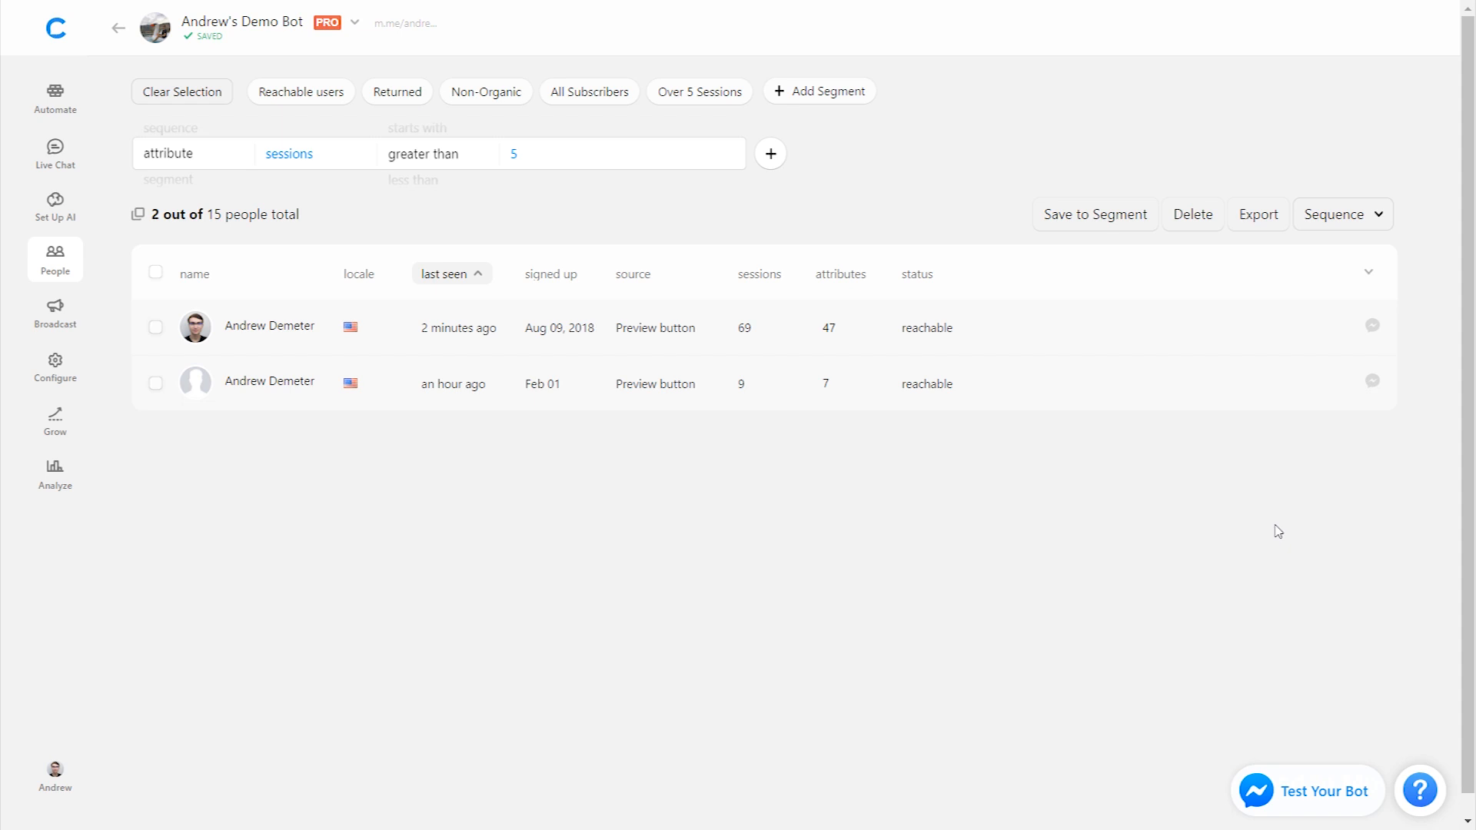
{"action": "mouse_move", "coordinate": [800, 154]}
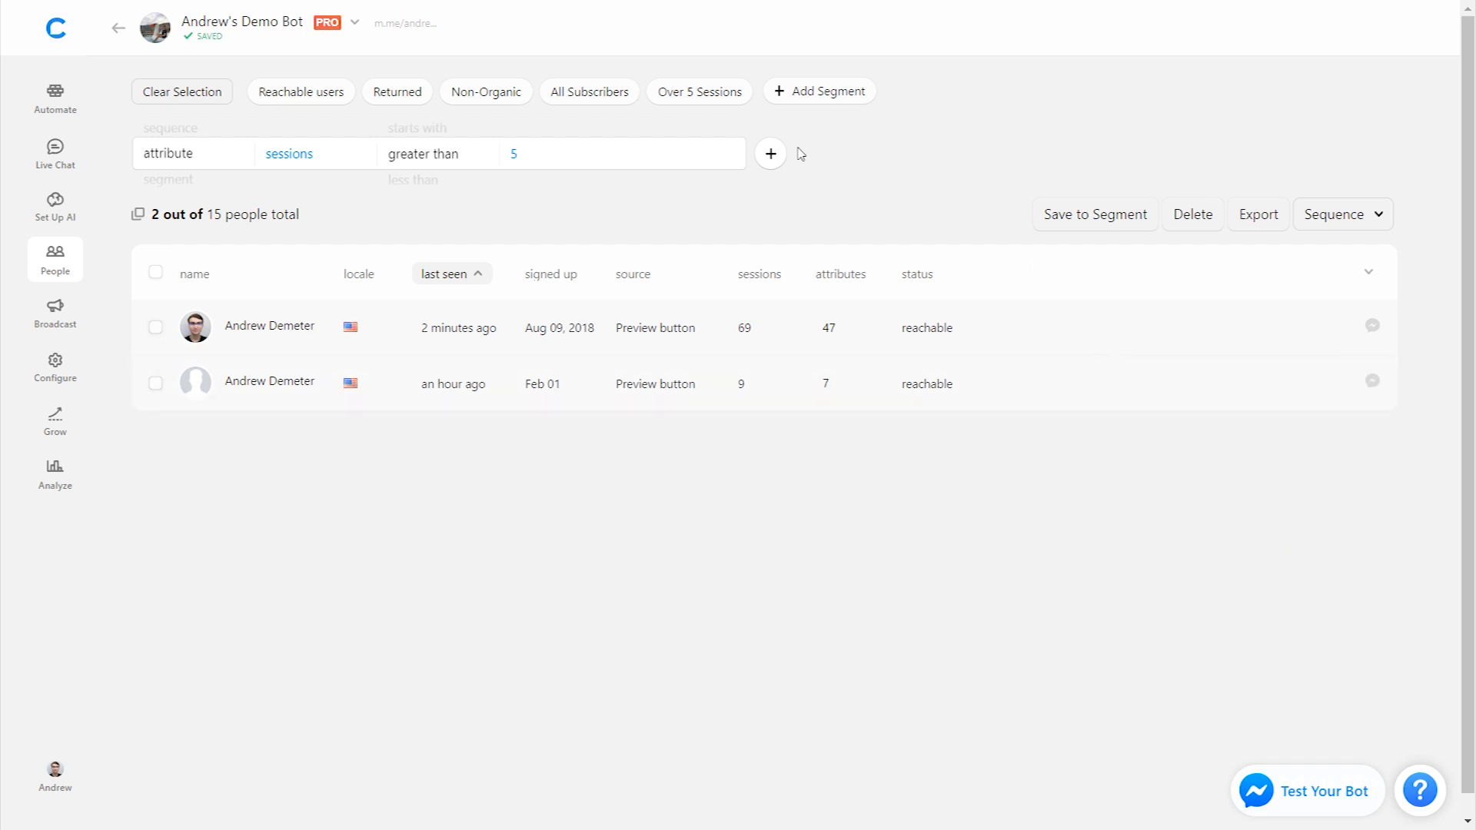
- Change the sessions condition to less than 5 (13 people), then reset the filter row
{"action": "left_click", "coordinate": [425, 153]}
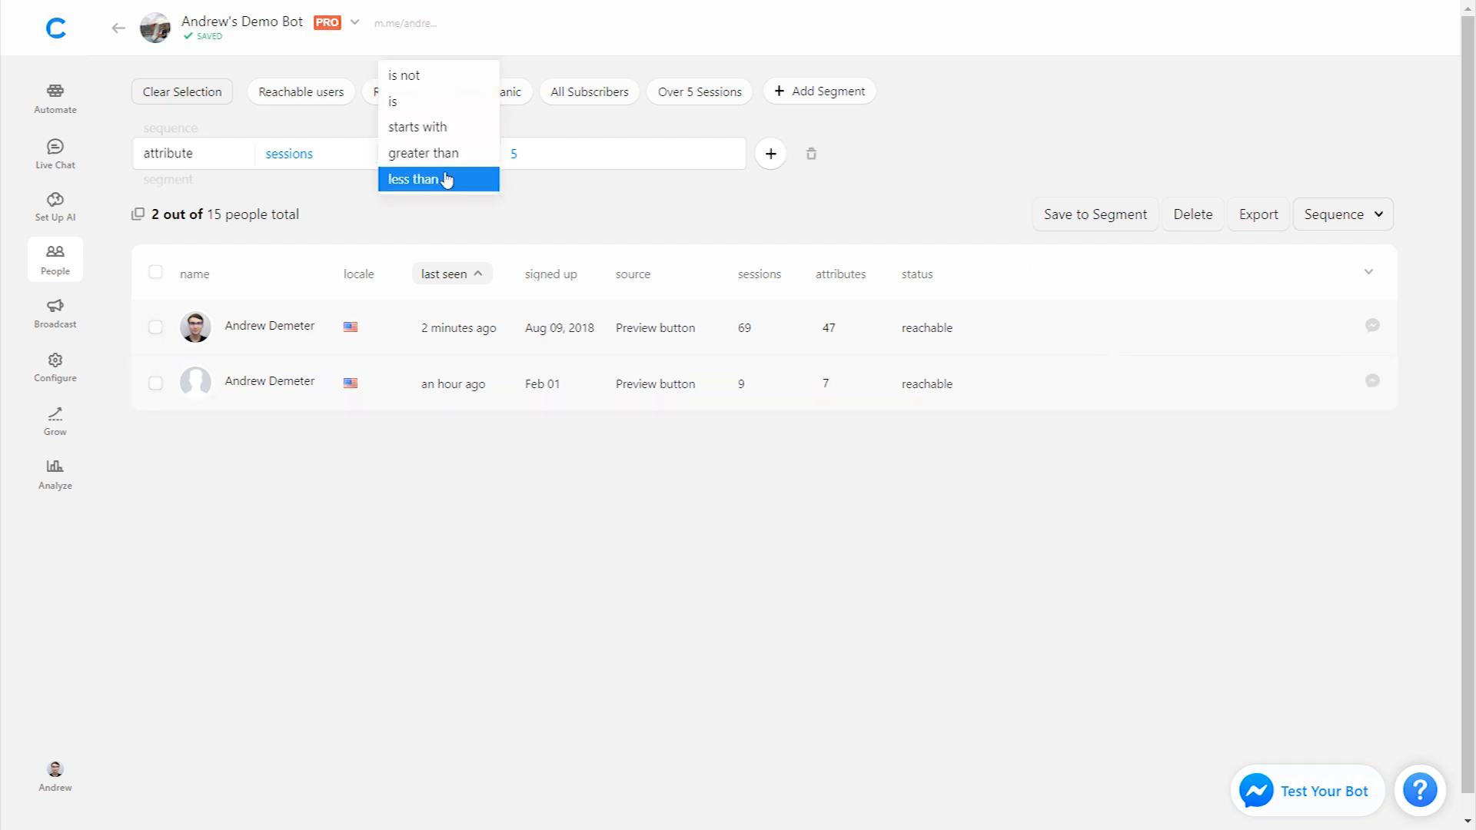
{"action": "left_click", "coordinate": [425, 179]}
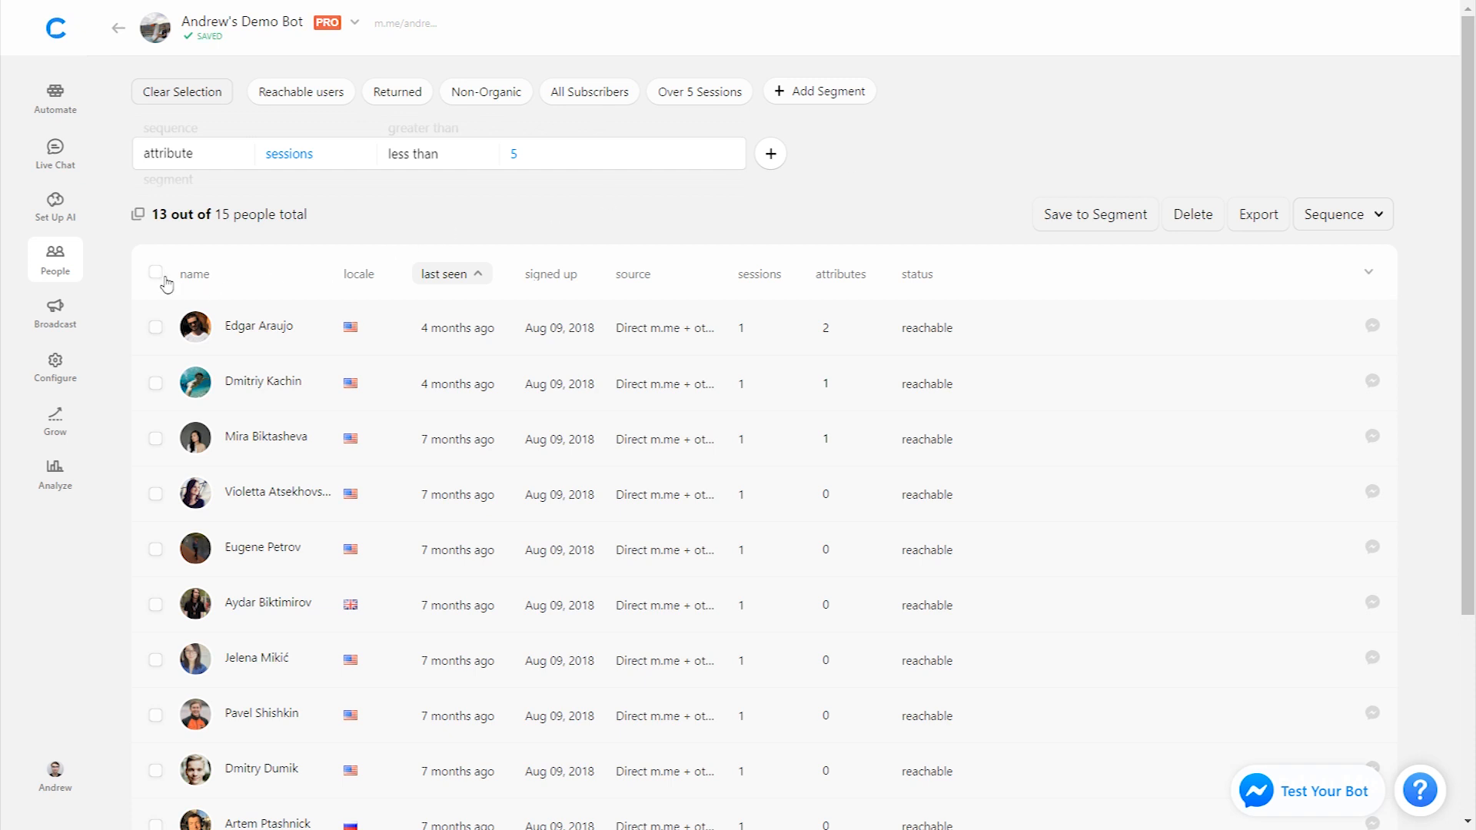
{"action": "left_click", "coordinate": [155, 270]}
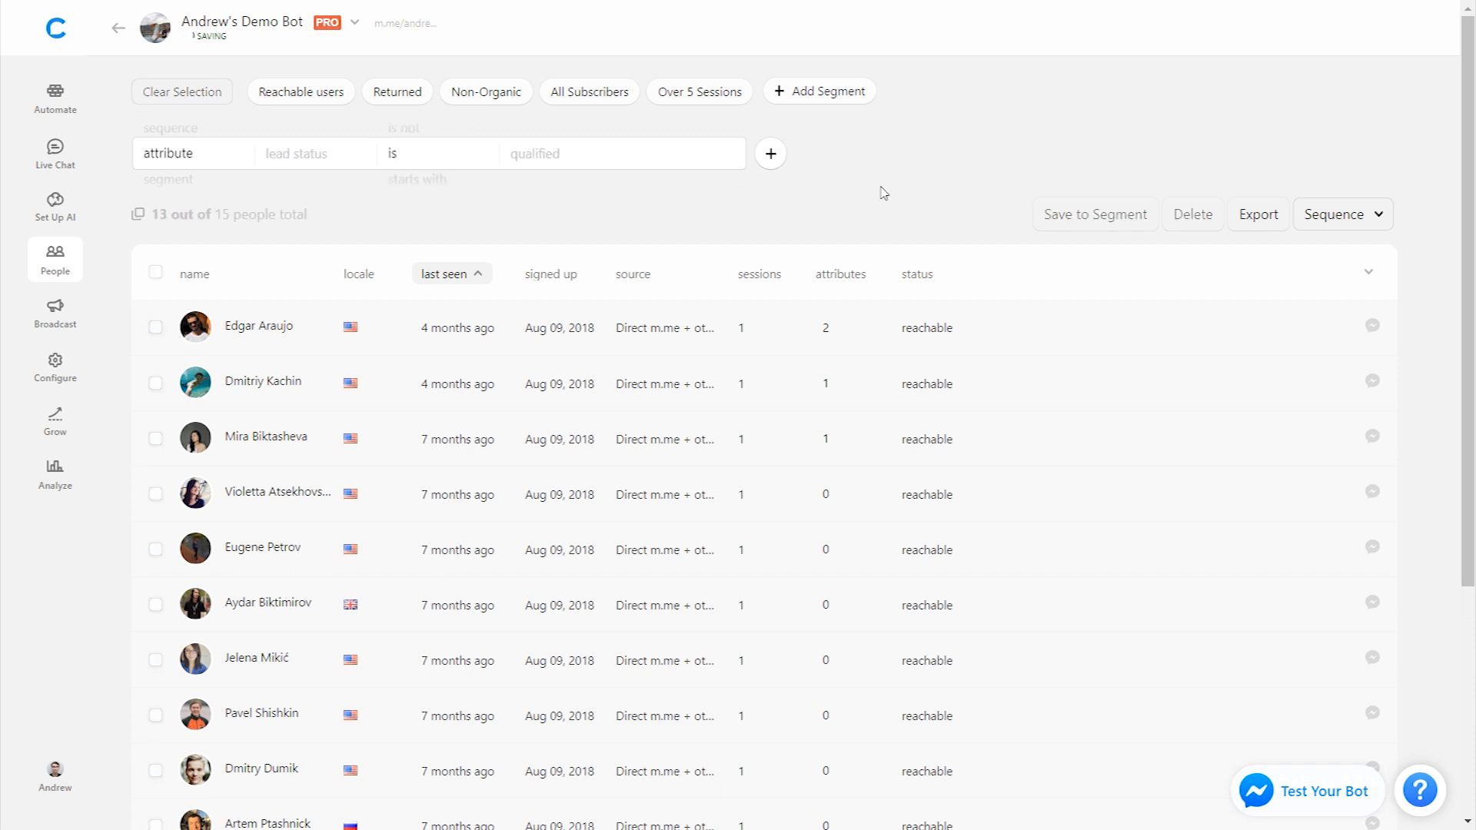
- Filter to gender is male and sessions greater than 1, and save it as a segment
{"action": "left_click", "coordinate": [316, 154]}
{"action": "type", "text": "gender"}
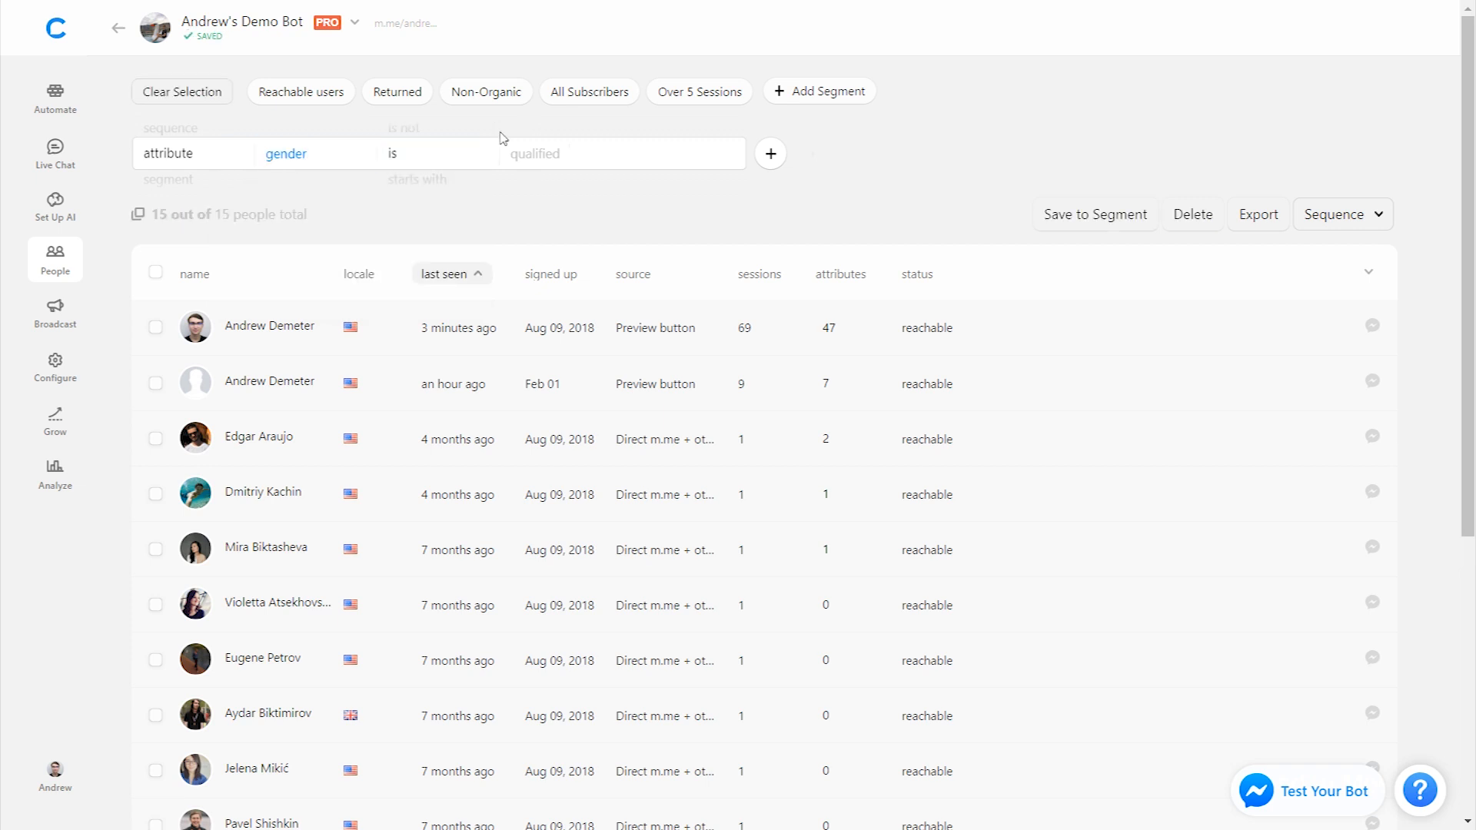
{"action": "type", "text": "male,"}
{"action": "type", "text": "1"}
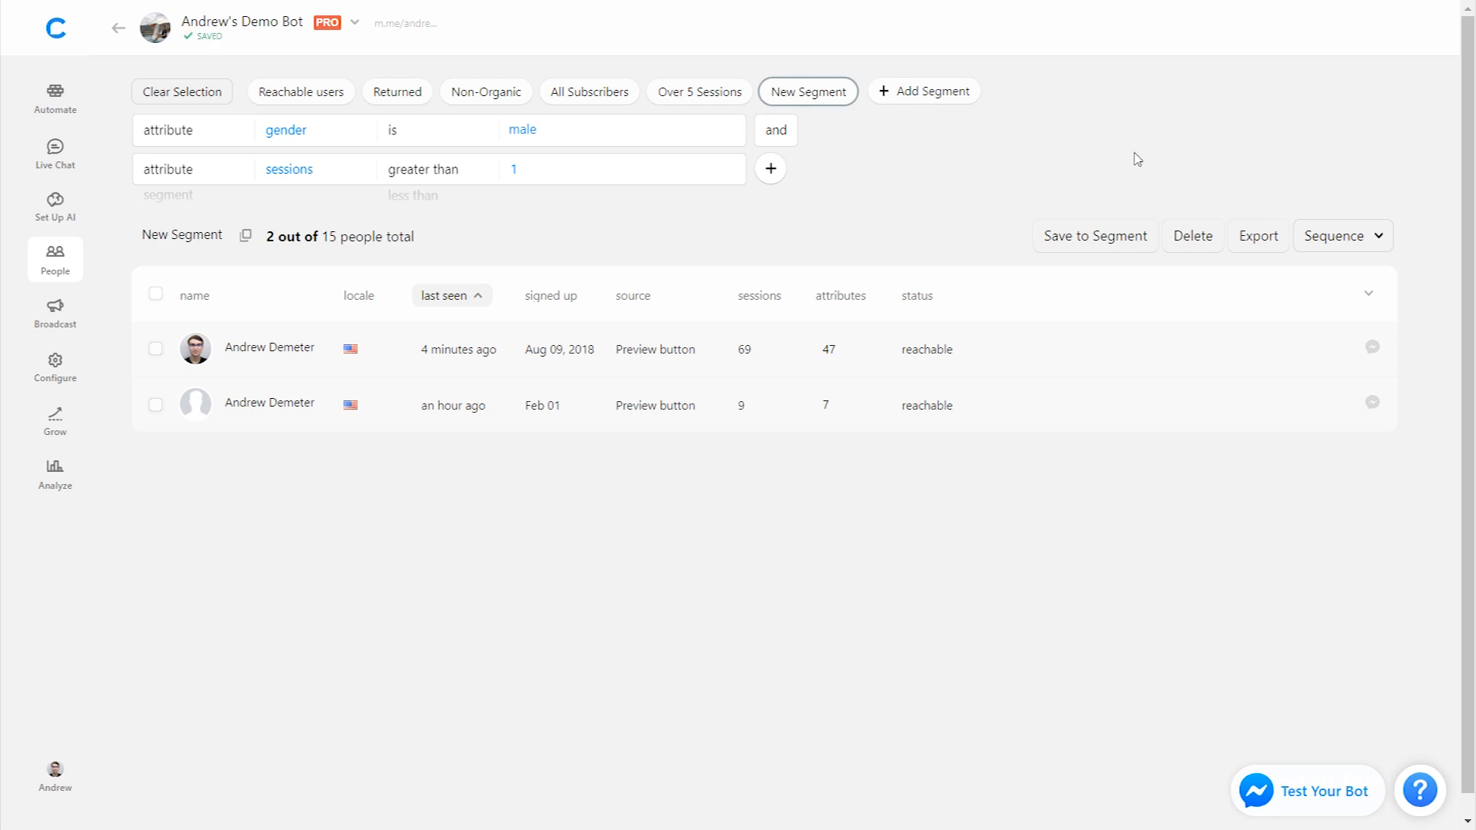
- Rename the segment to 'Men with > 1 Session'
{"action": "double_click", "coordinate": [181, 235]}
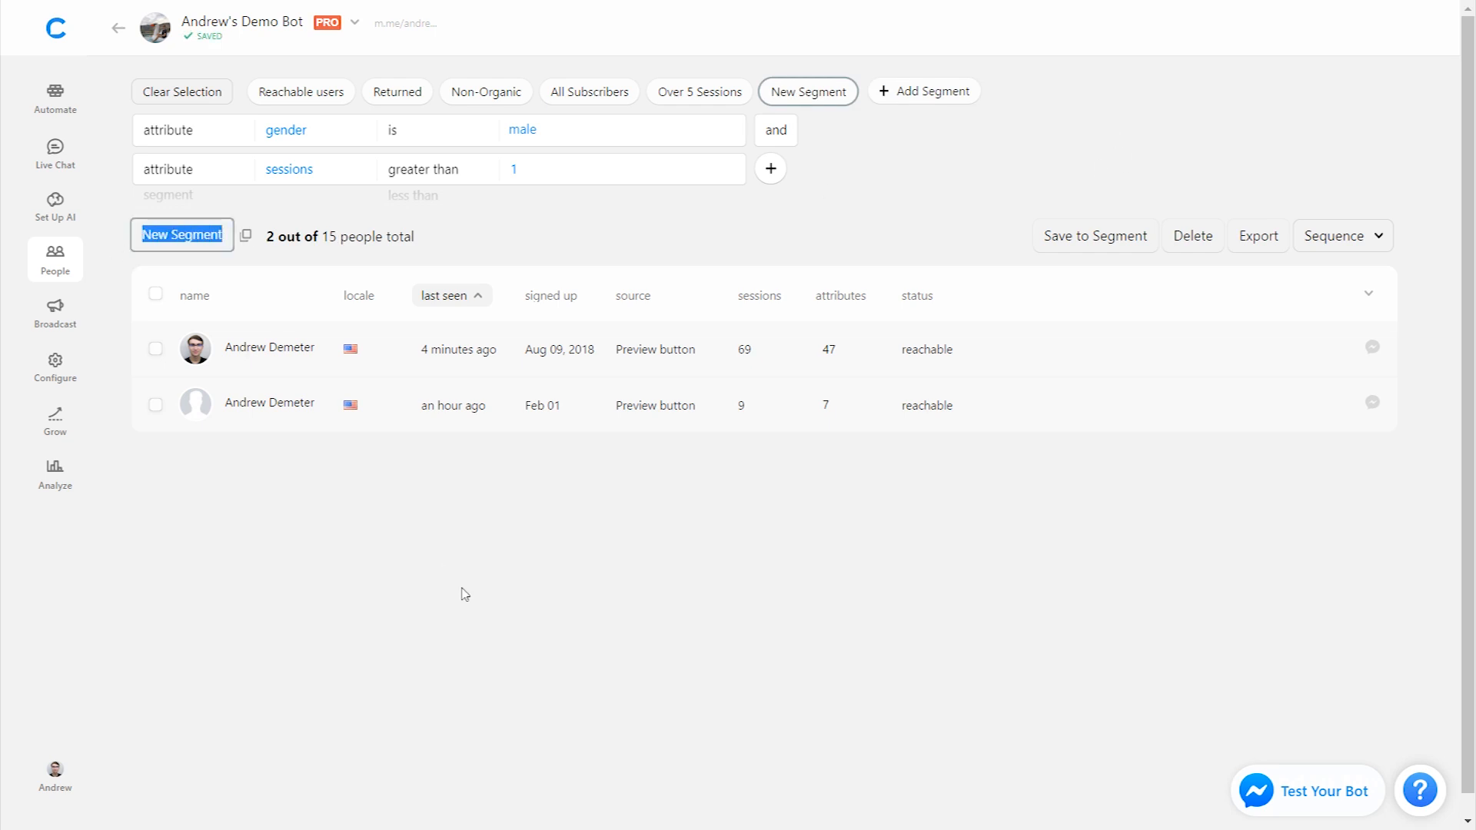
{"action": "type", "text": "Men with > 1 Session"}
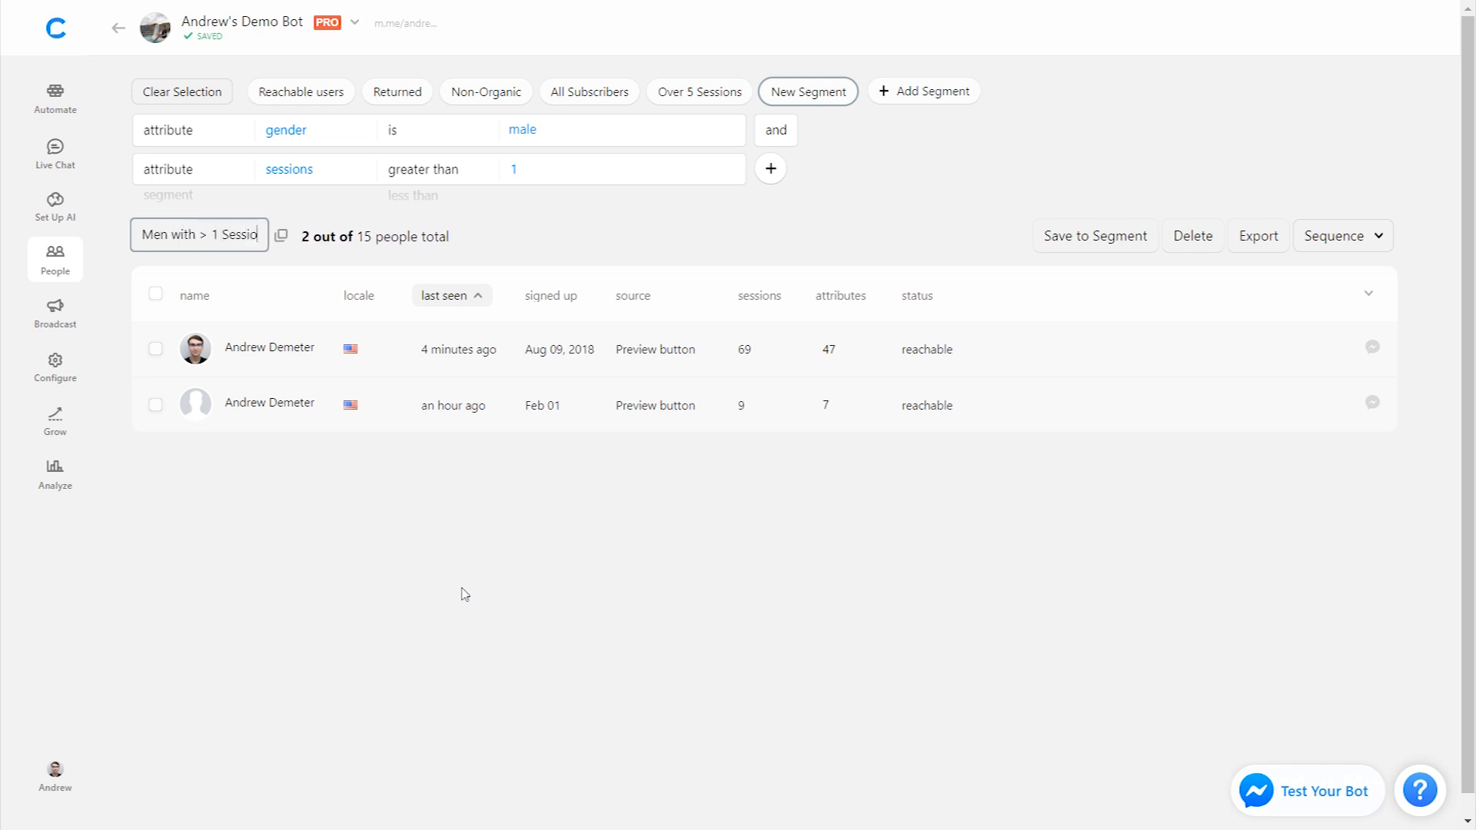
{"action": "left_click", "coordinate": [55, 313]}
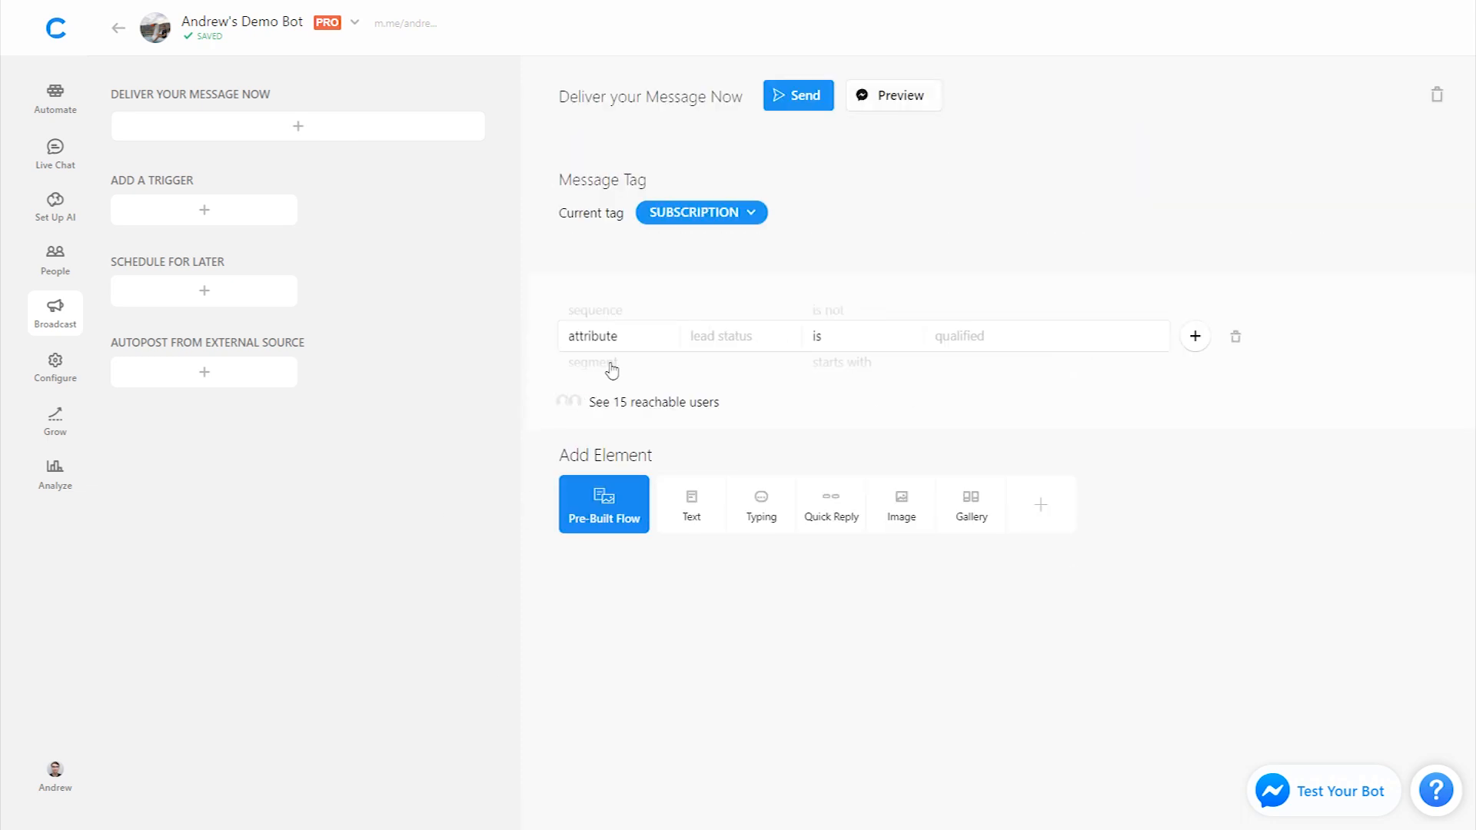
{"action": "mouse_move", "coordinate": [850, 334]}
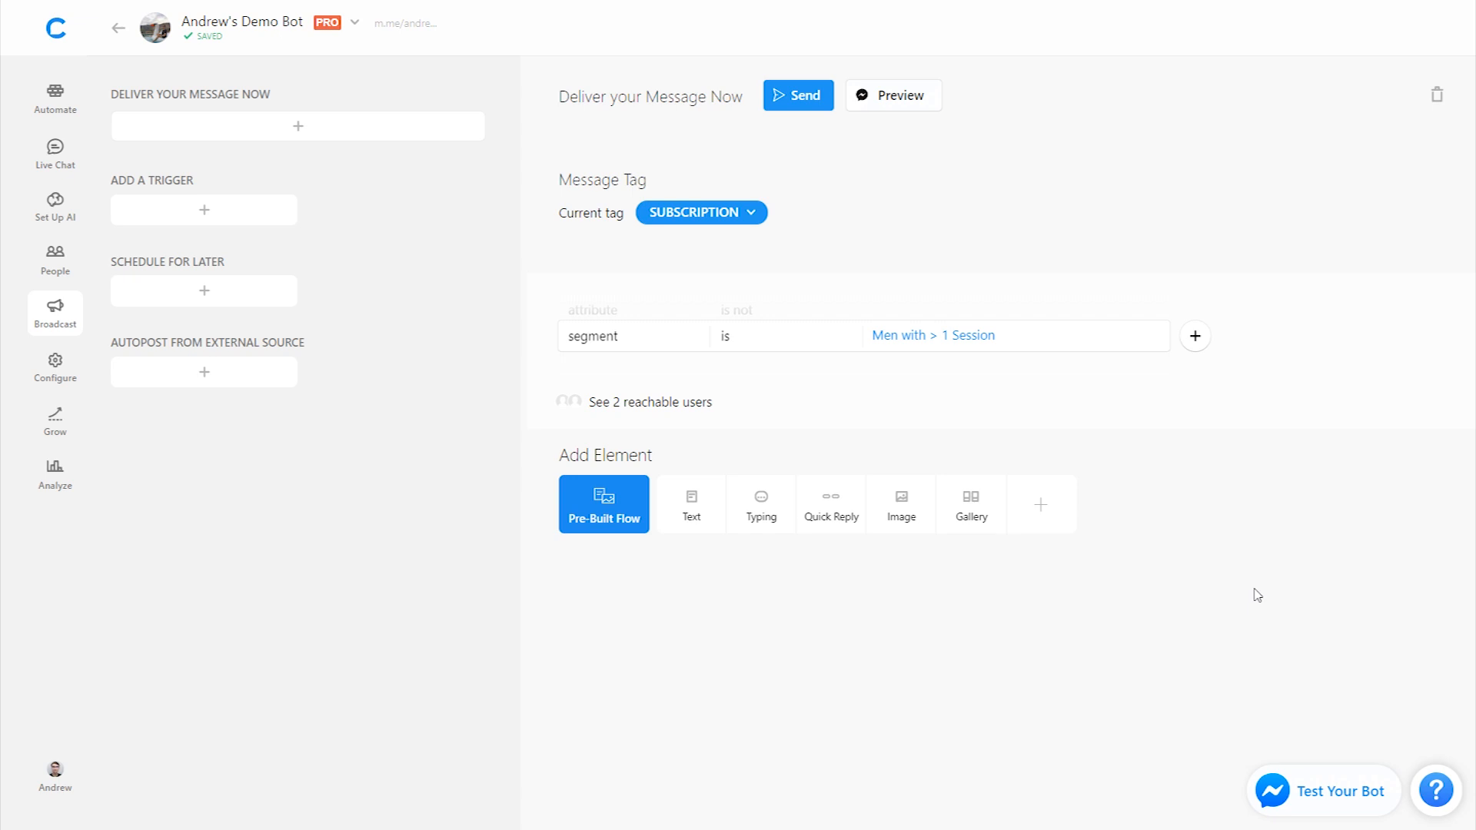
- Return to People and load the 'Men with > 1 Session' segment
{"action": "left_click", "coordinate": [55, 258]}
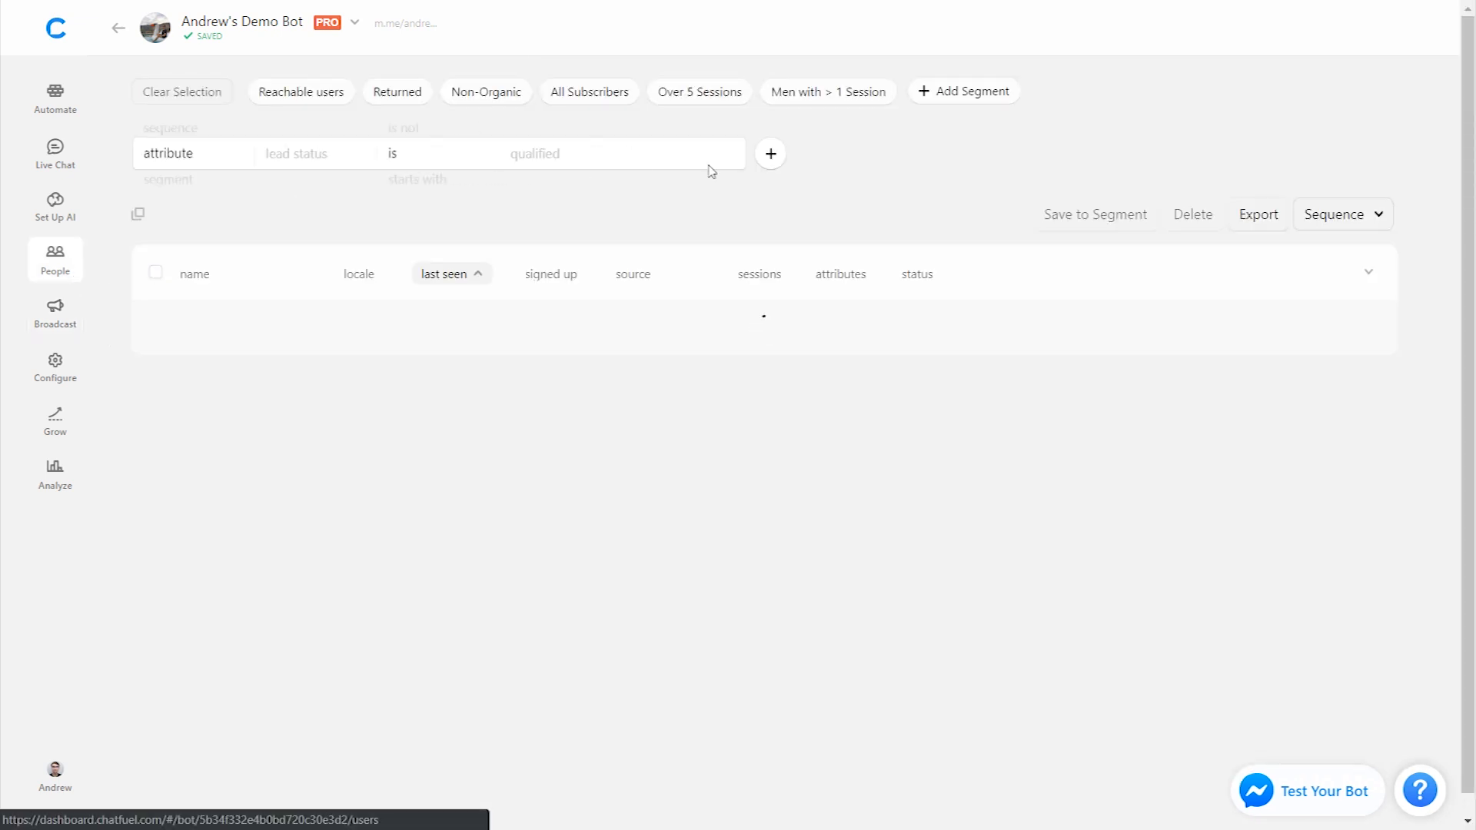
{"action": "left_click", "coordinate": [827, 91]}
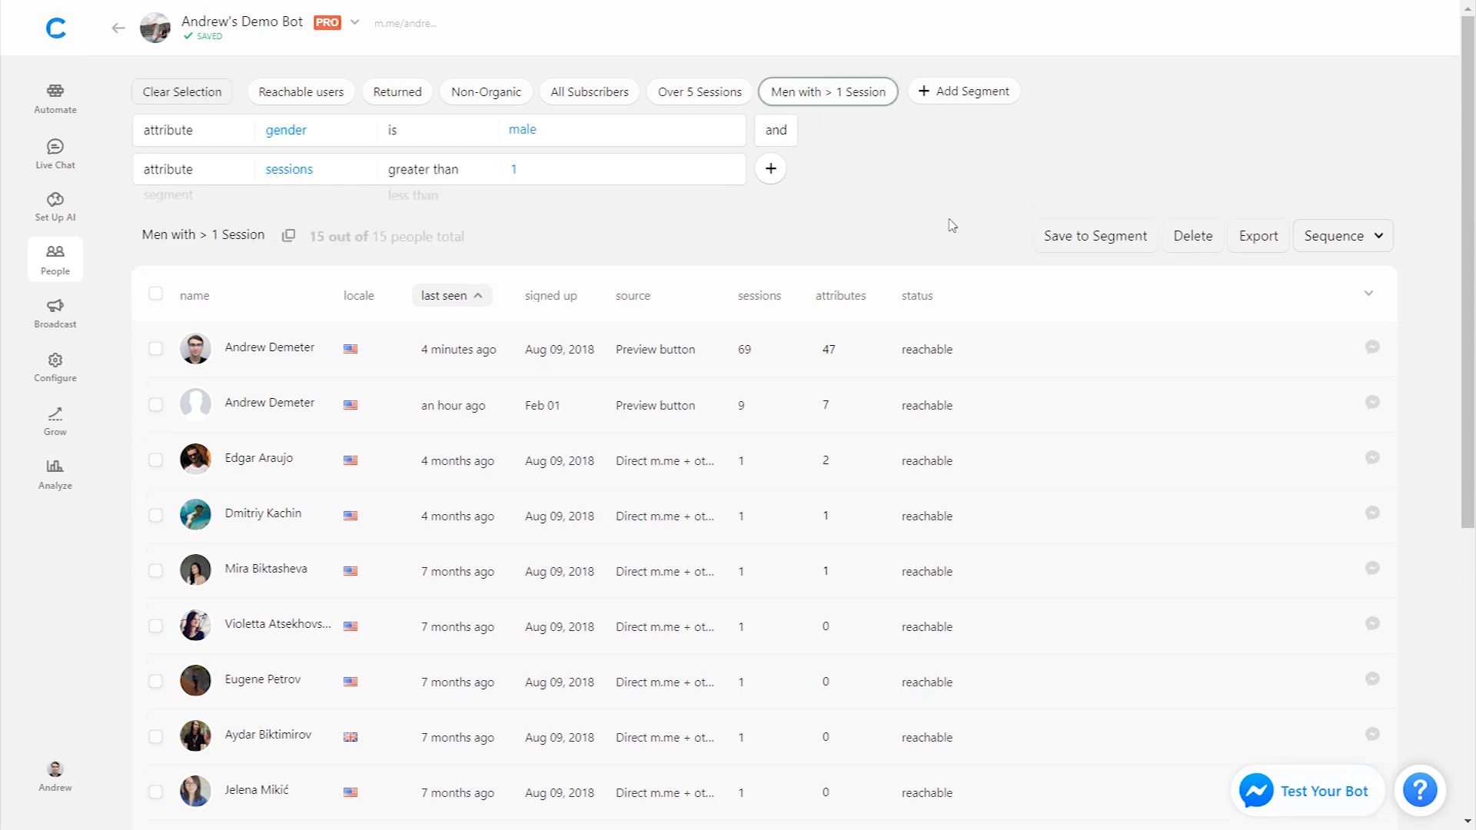